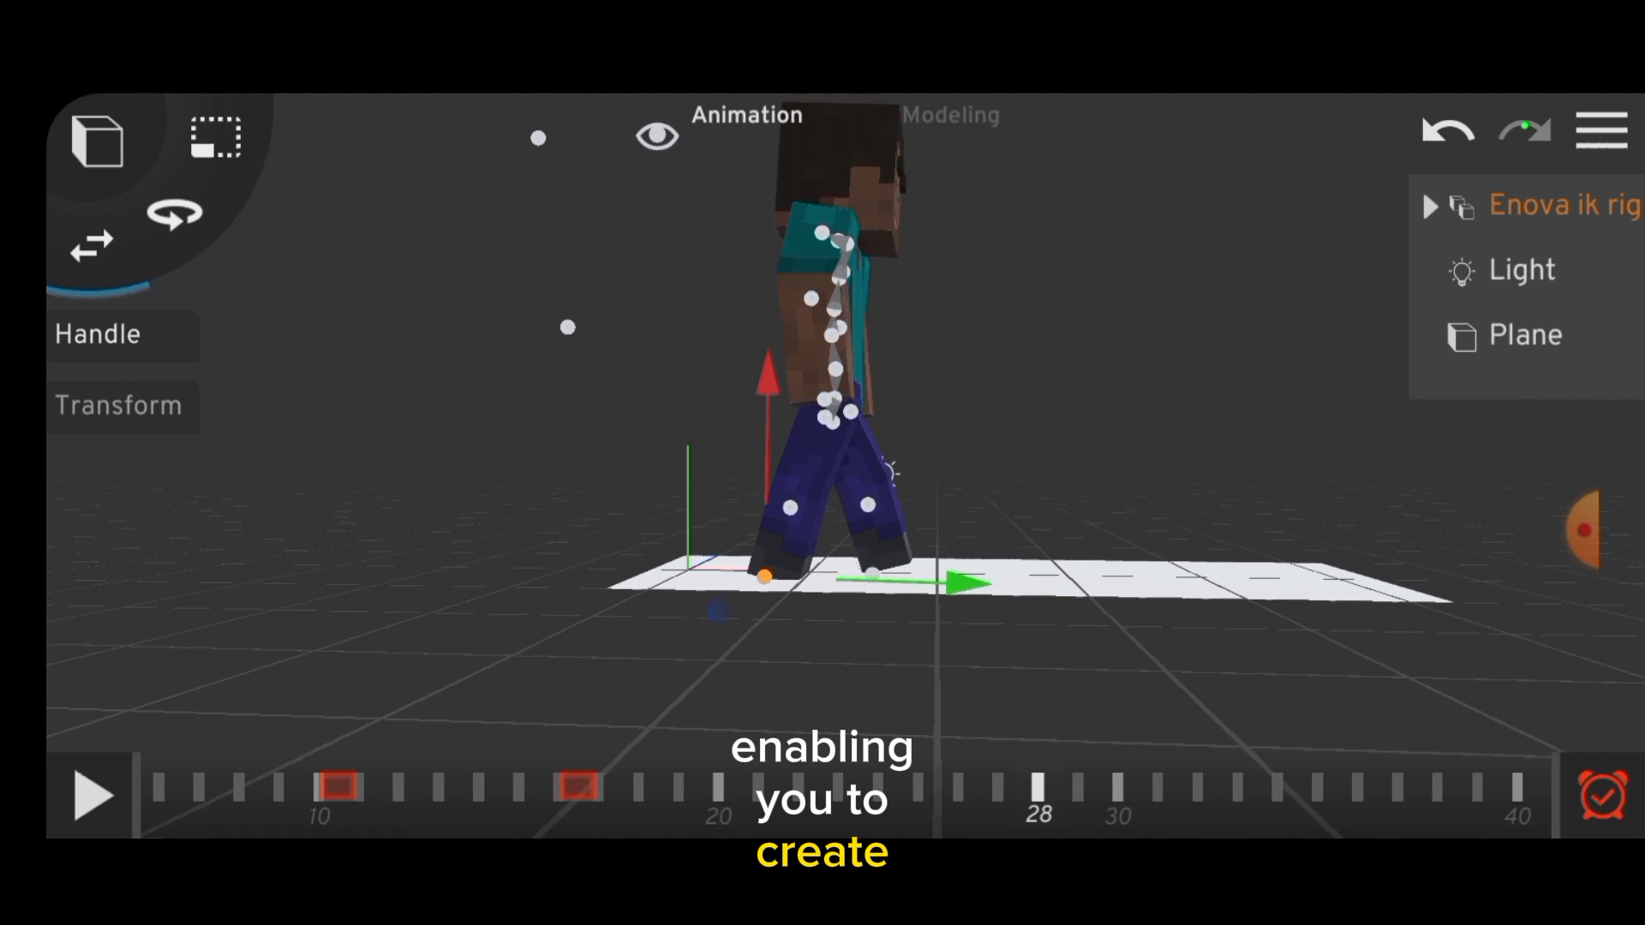
Step: Switch to Animation mode, load the TAILONG IK character scene and play its waving animation
{"action": "left_click", "coordinate": [94, 794]}
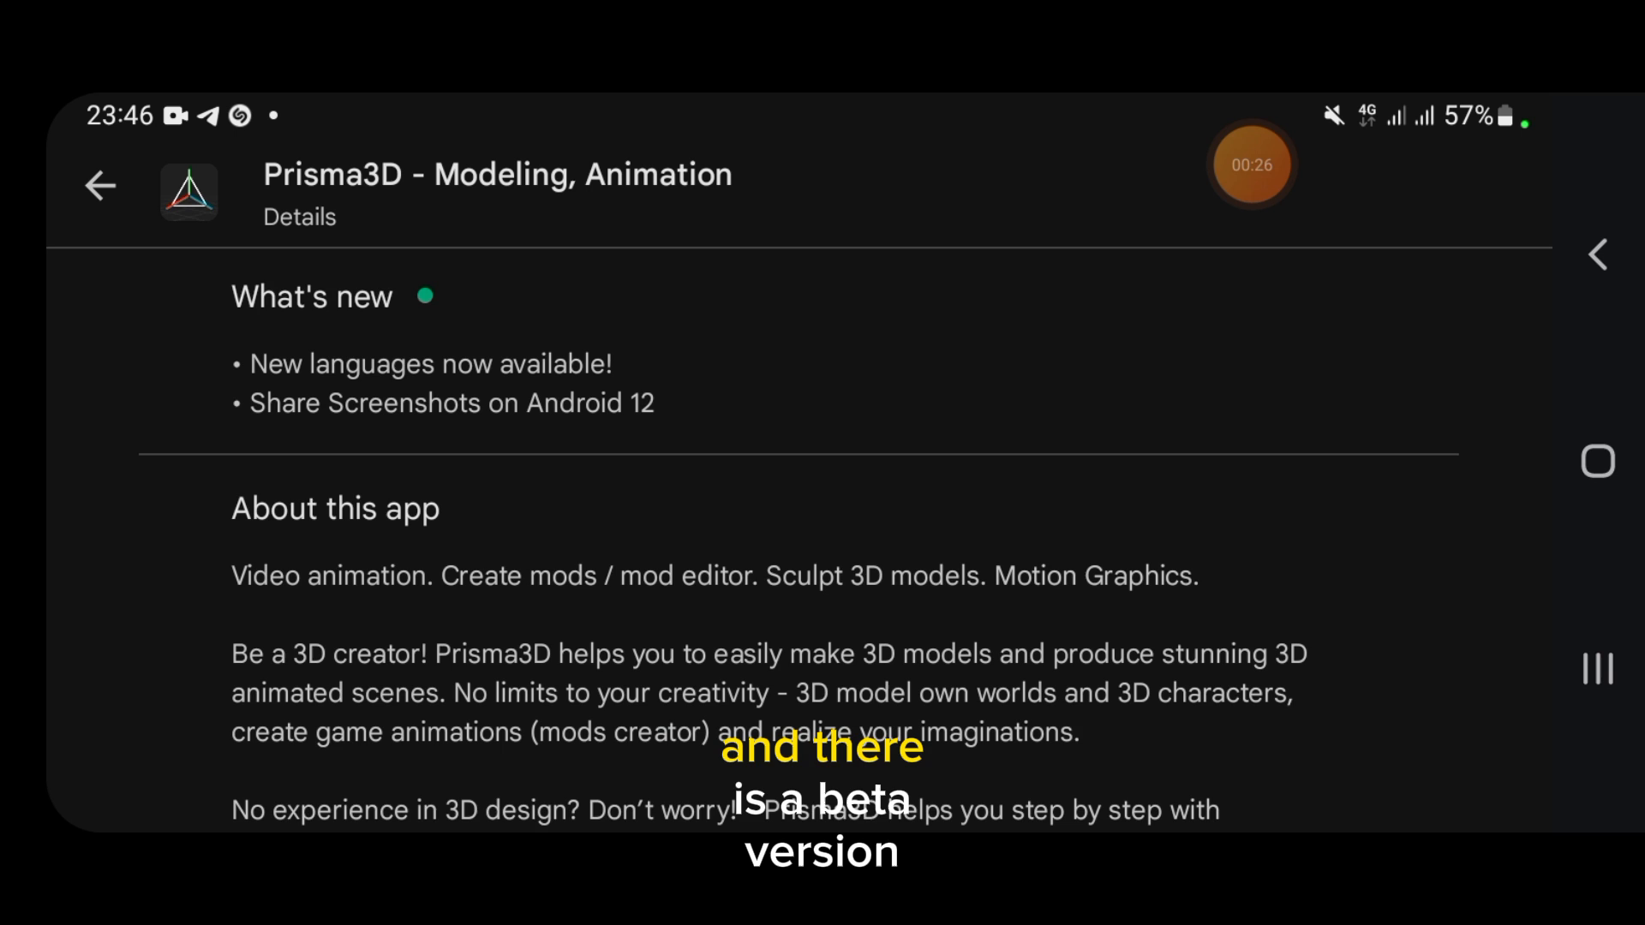
{"action": "scroll", "scroll_direction": "down", "scroll_amount": 3}
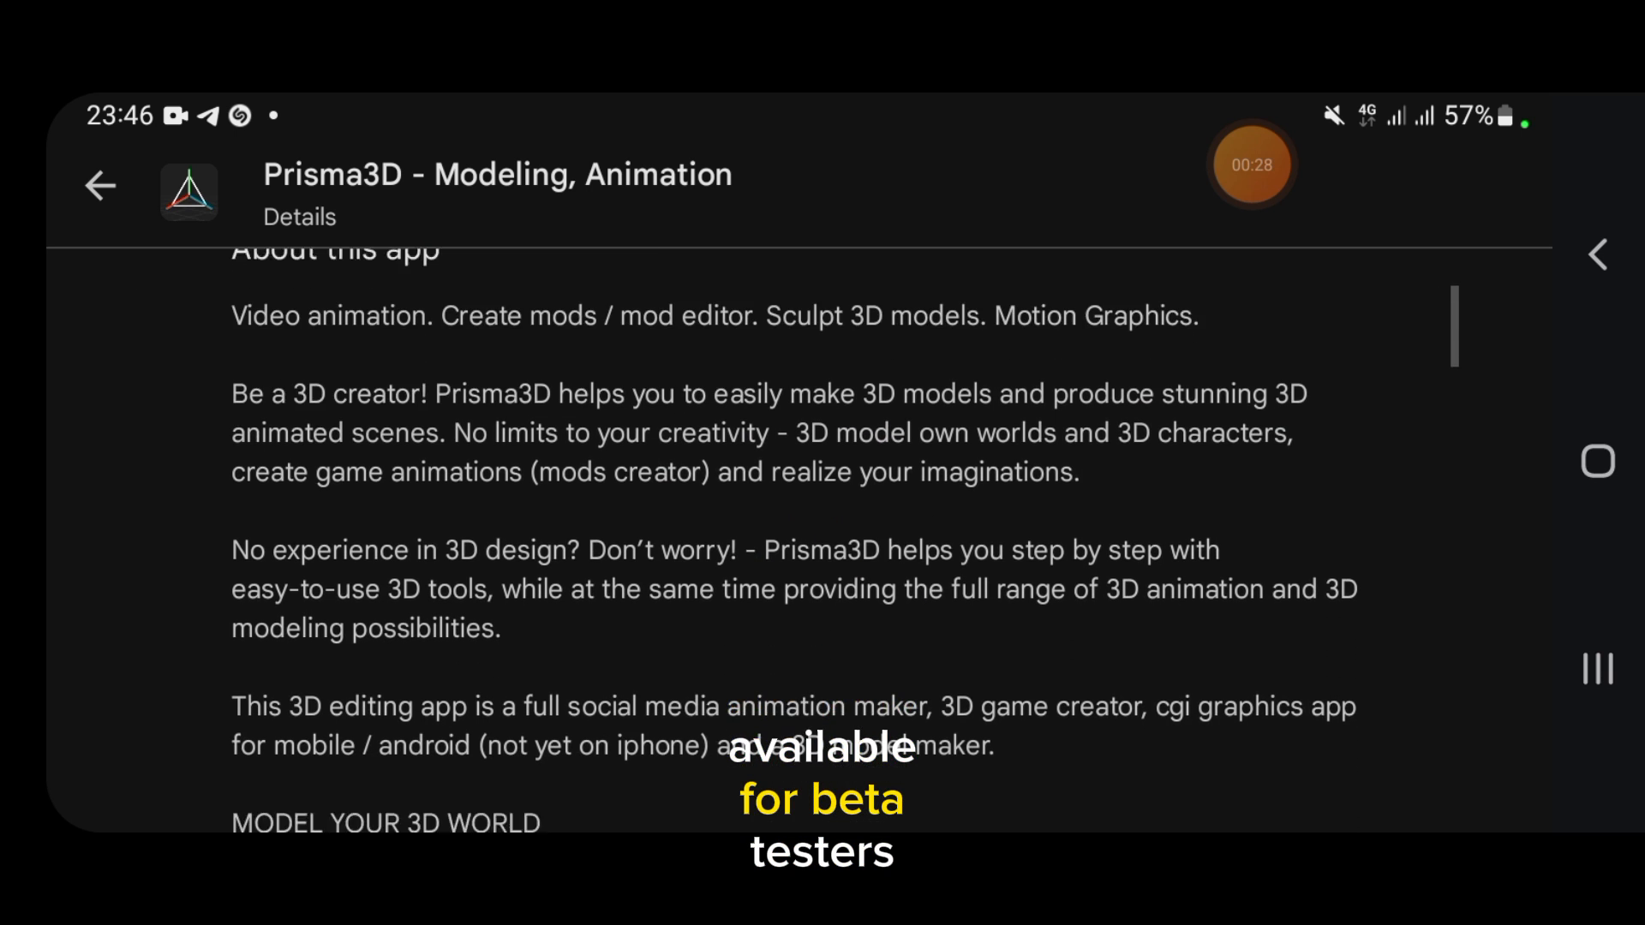
{"action": "scroll", "scroll_direction": "down", "scroll_amount": 3}
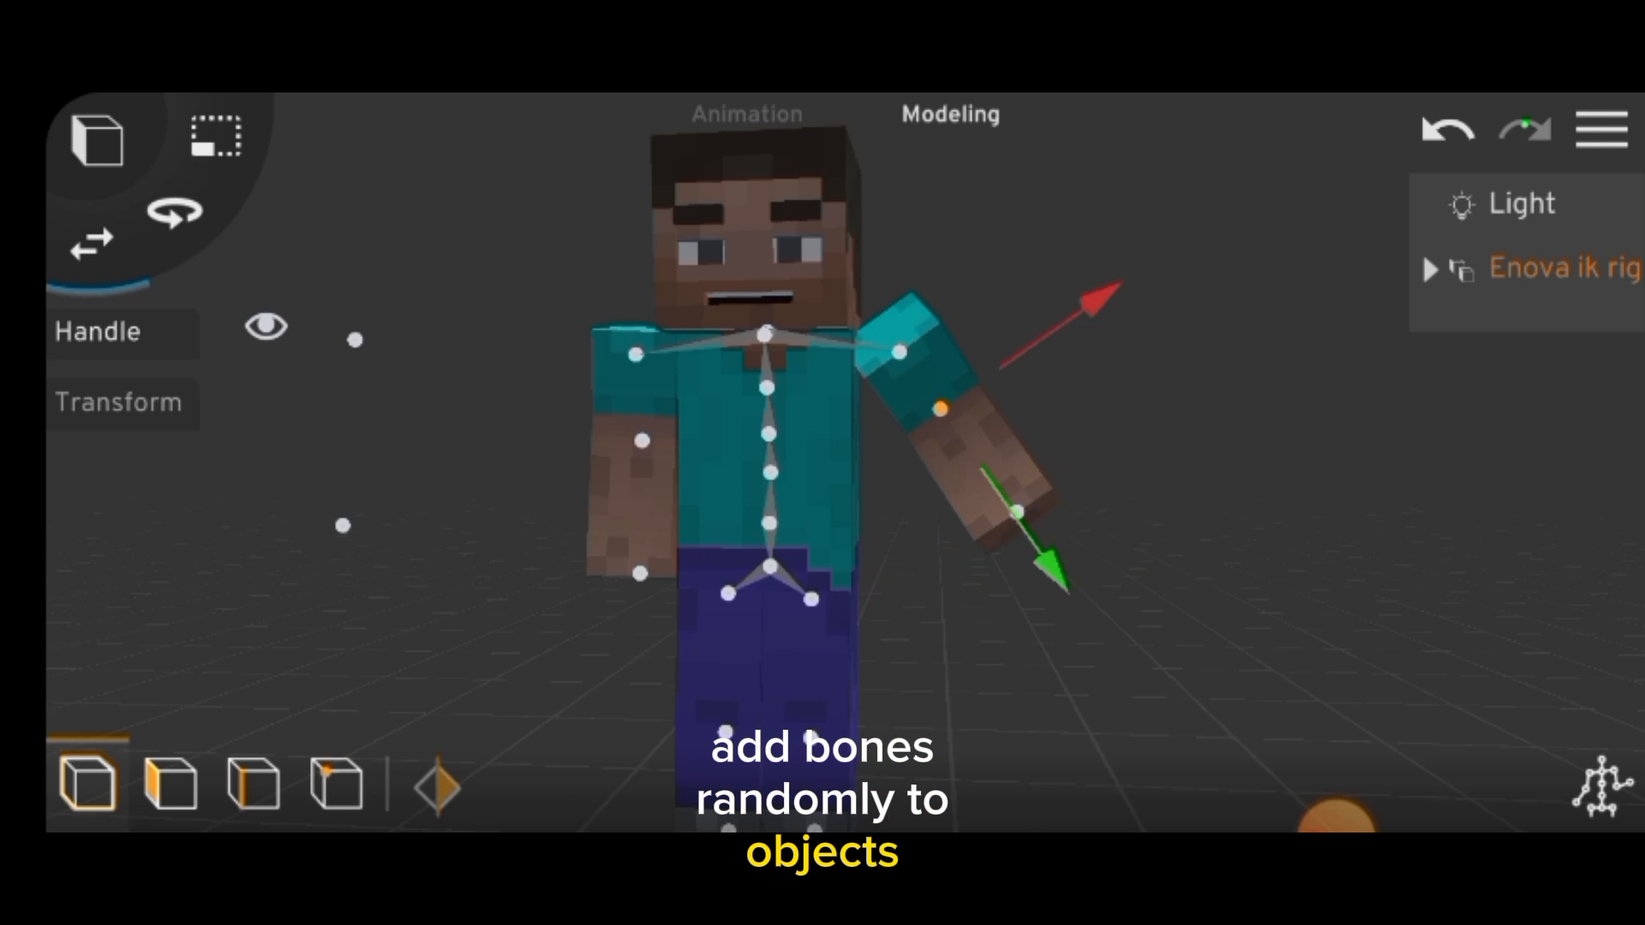
{"action": "left_click", "coordinate": [746, 114]}
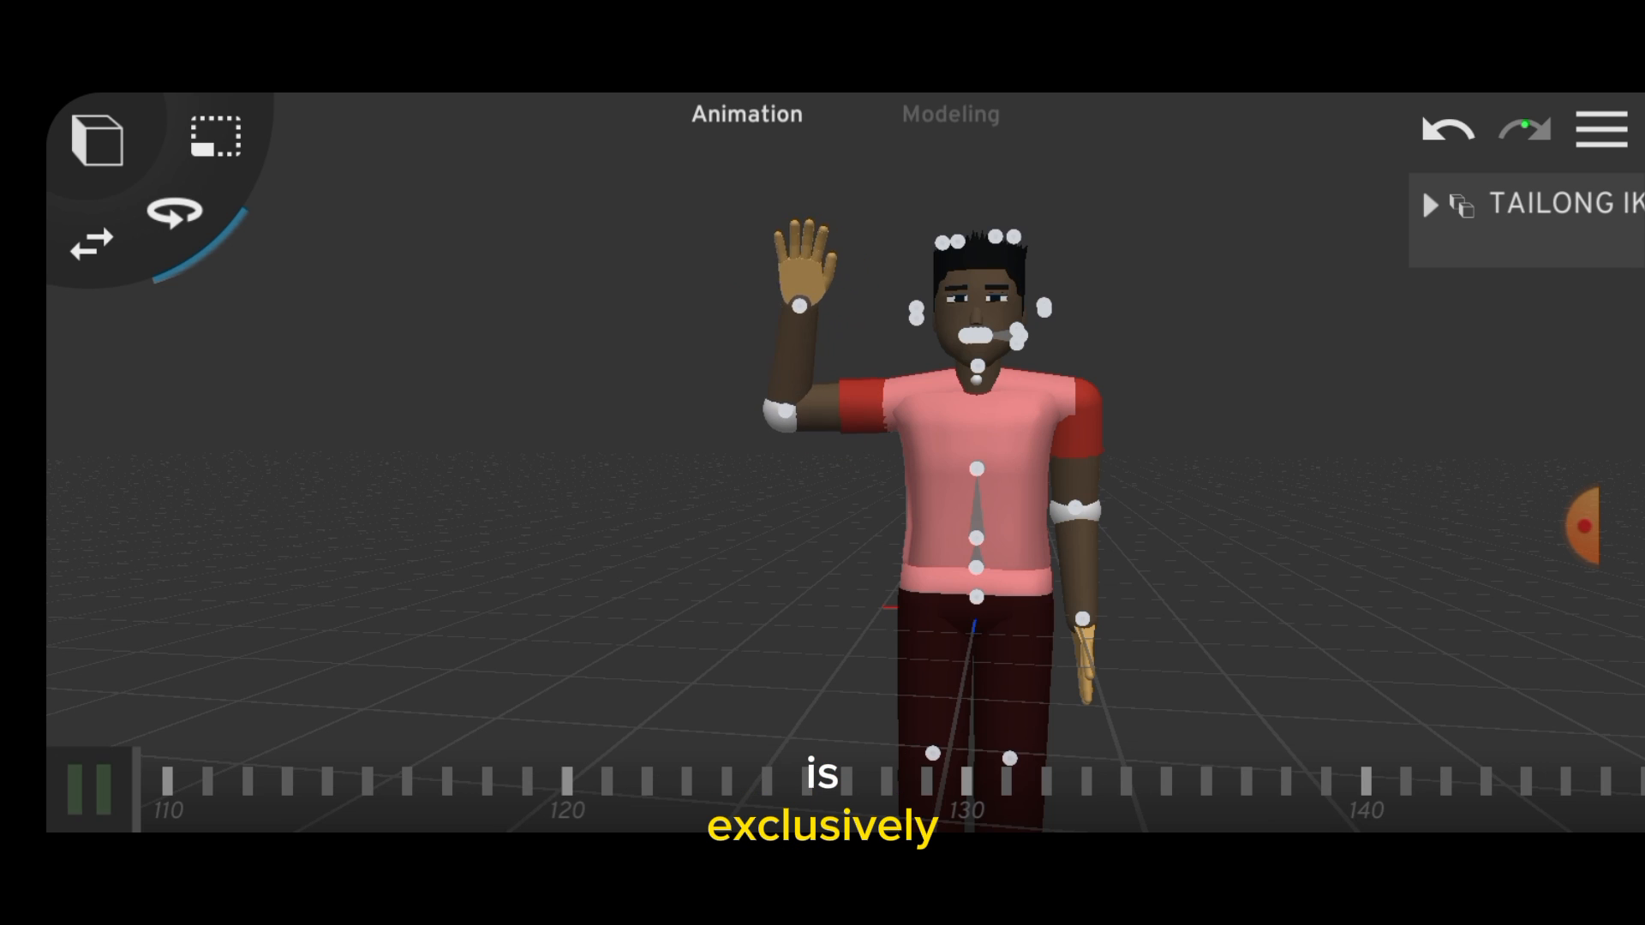